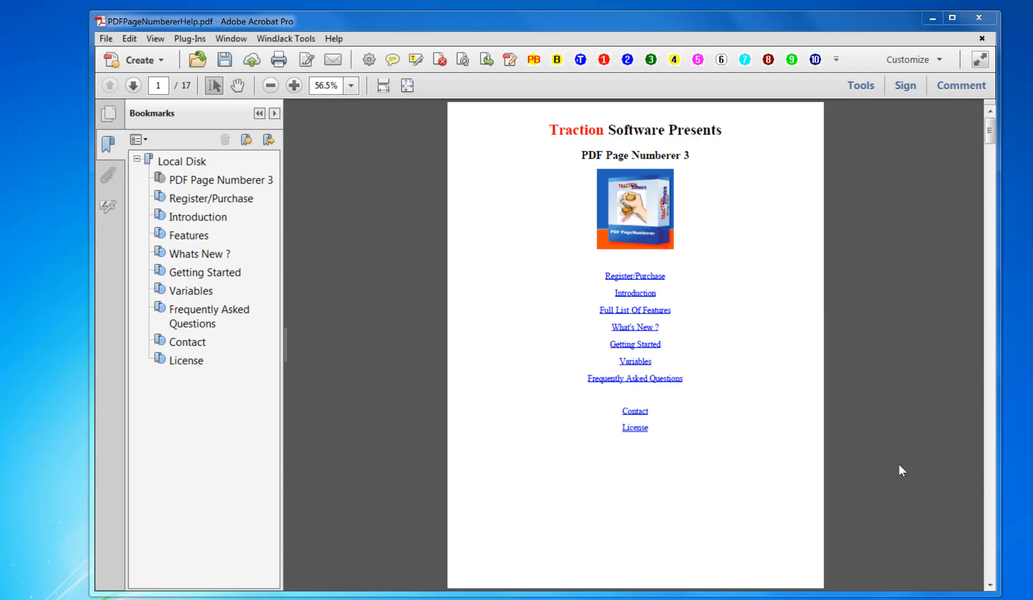
mouse_move(361, 206)
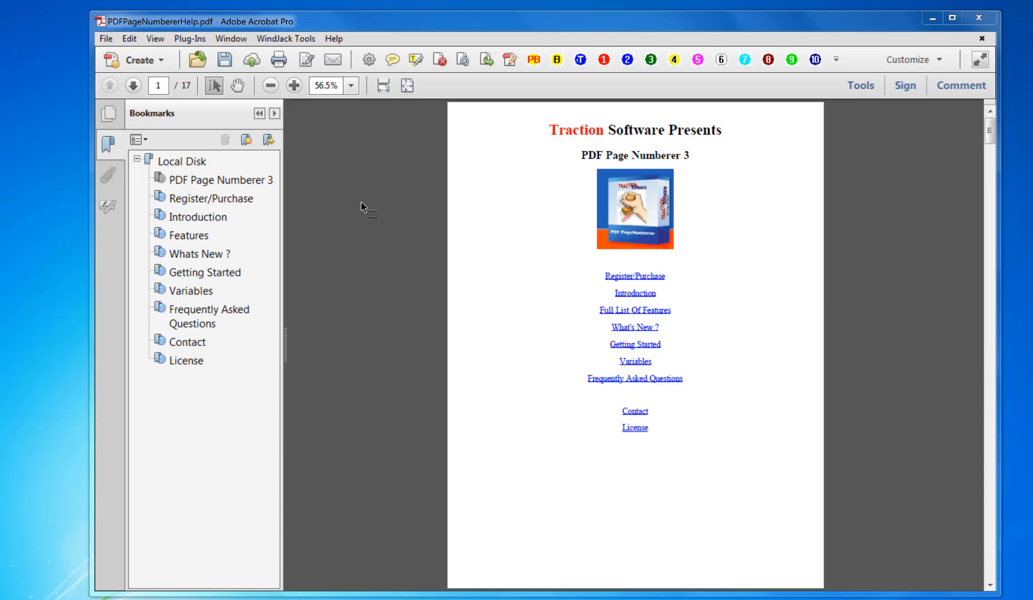
Zoom out, return to the first help page, and open the Page Numberer plug-in
left_click(270, 85)
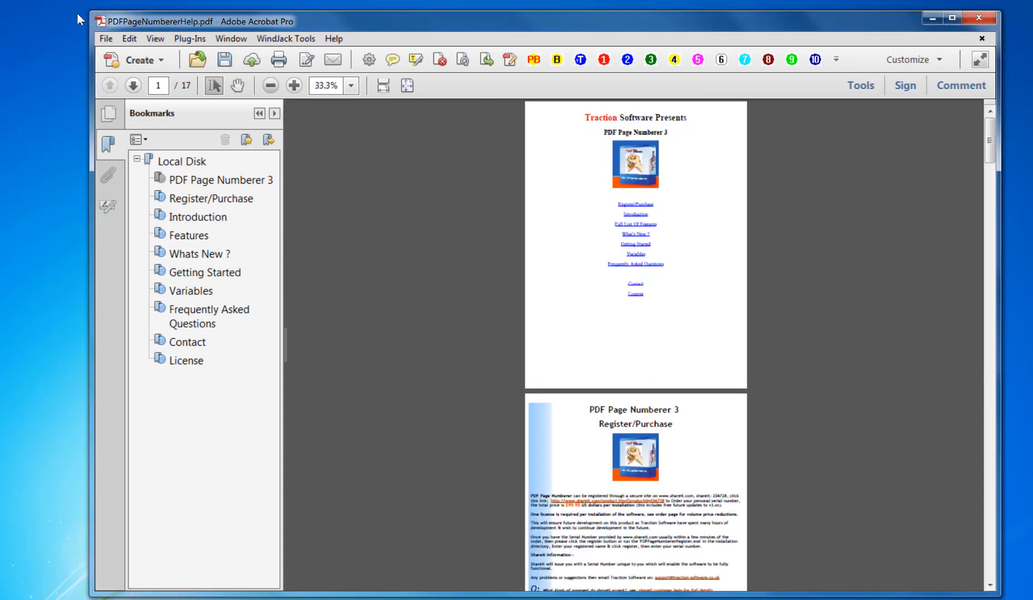
mouse_move(552, 398)
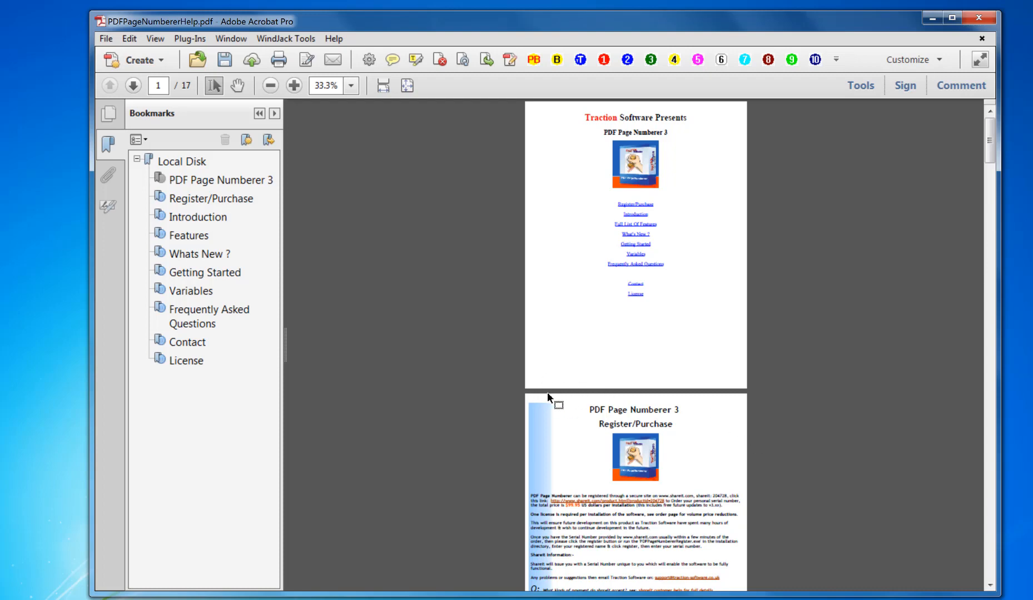
mouse_move(530, 392)
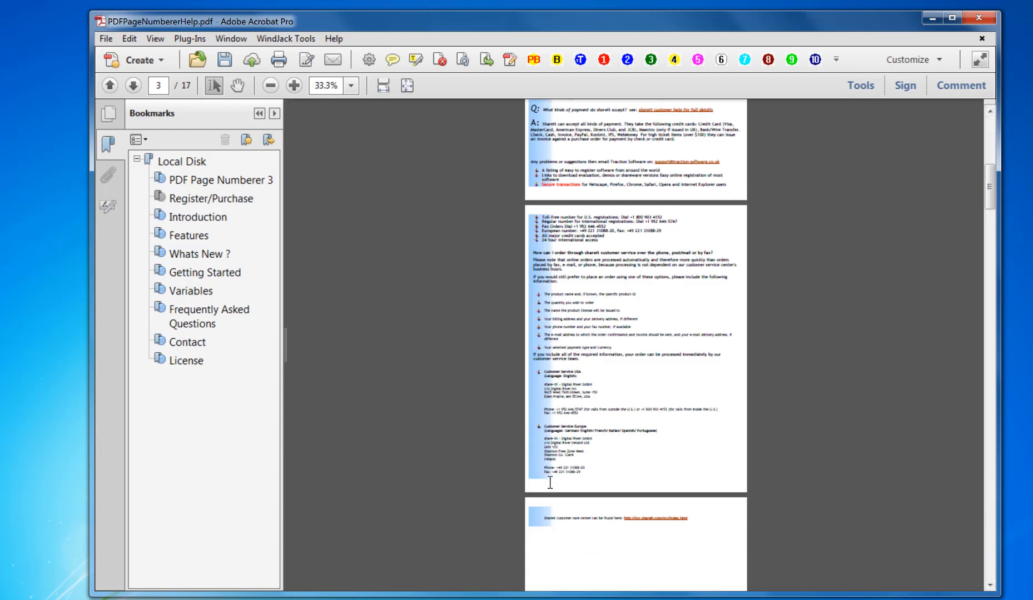
mouse_move(594, 528)
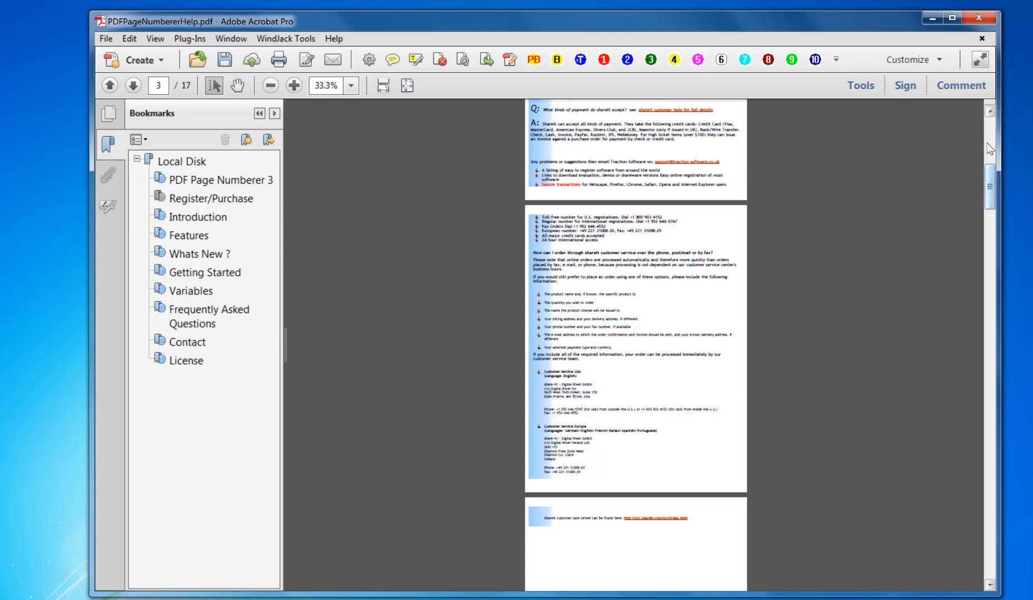
left_click(106, 38)
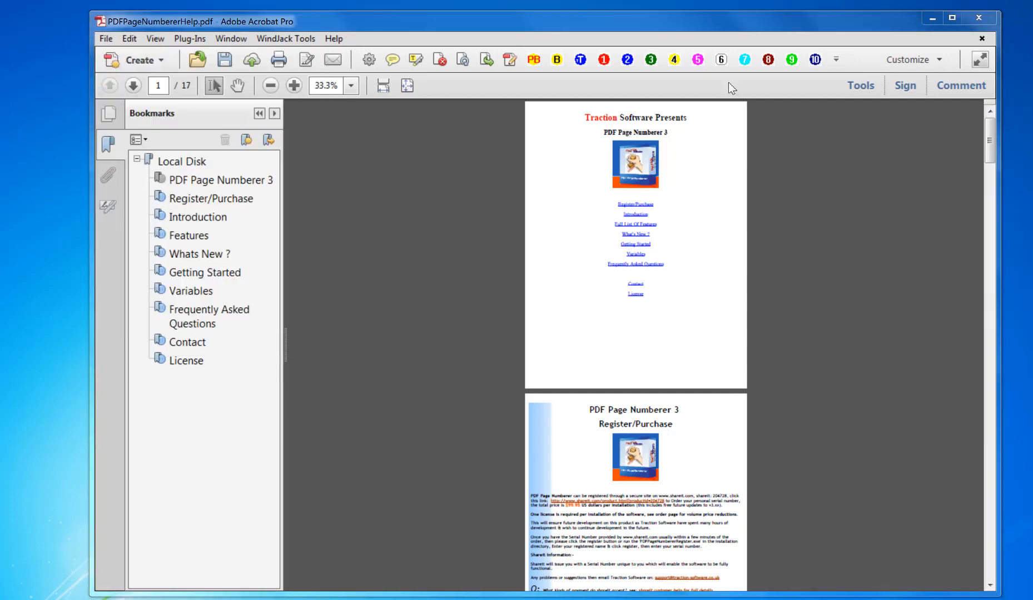
left_click(279, 60)
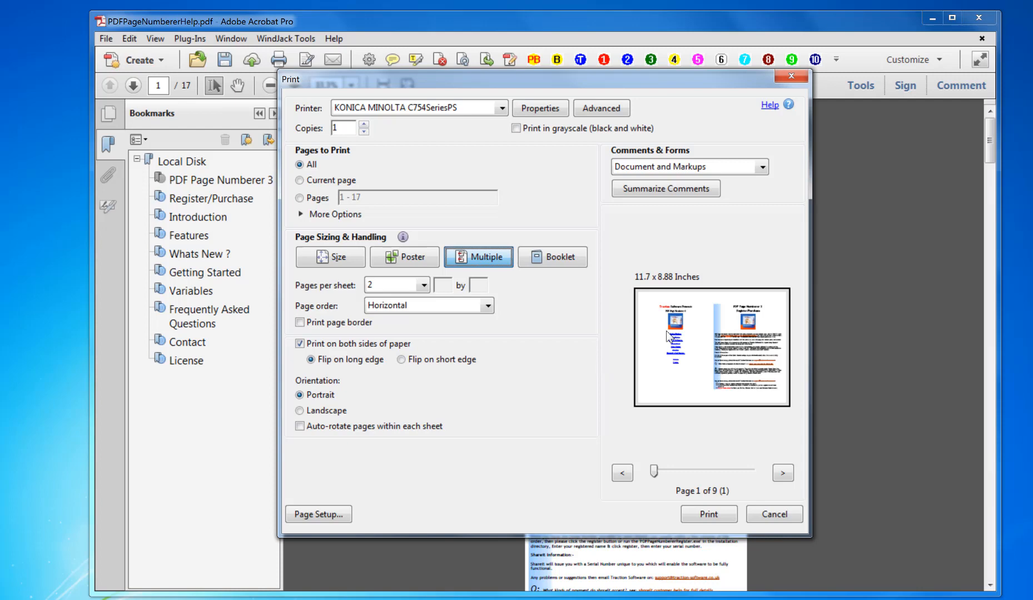
mouse_move(667, 431)
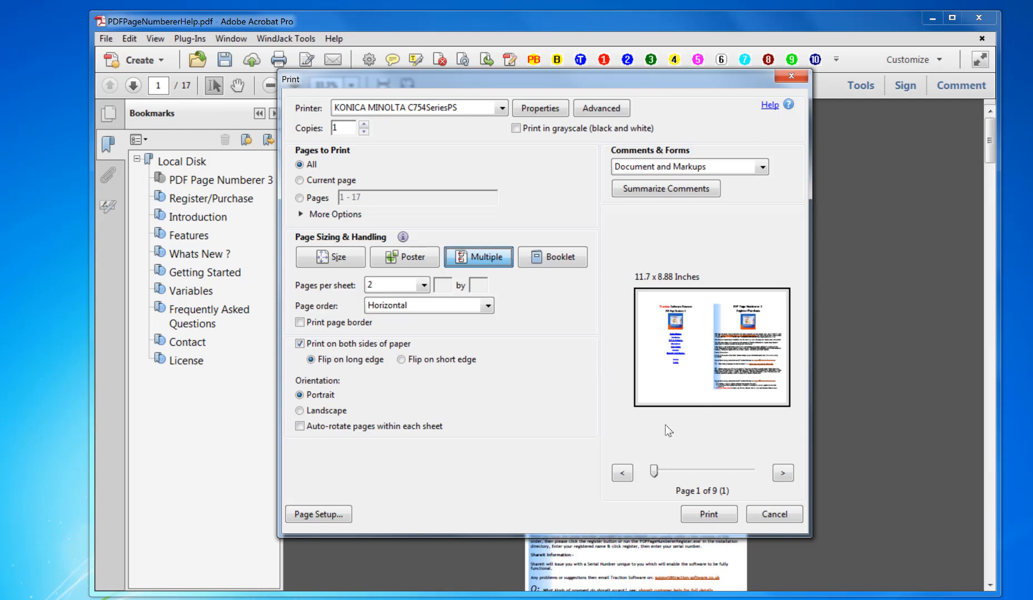
mouse_move(645, 409)
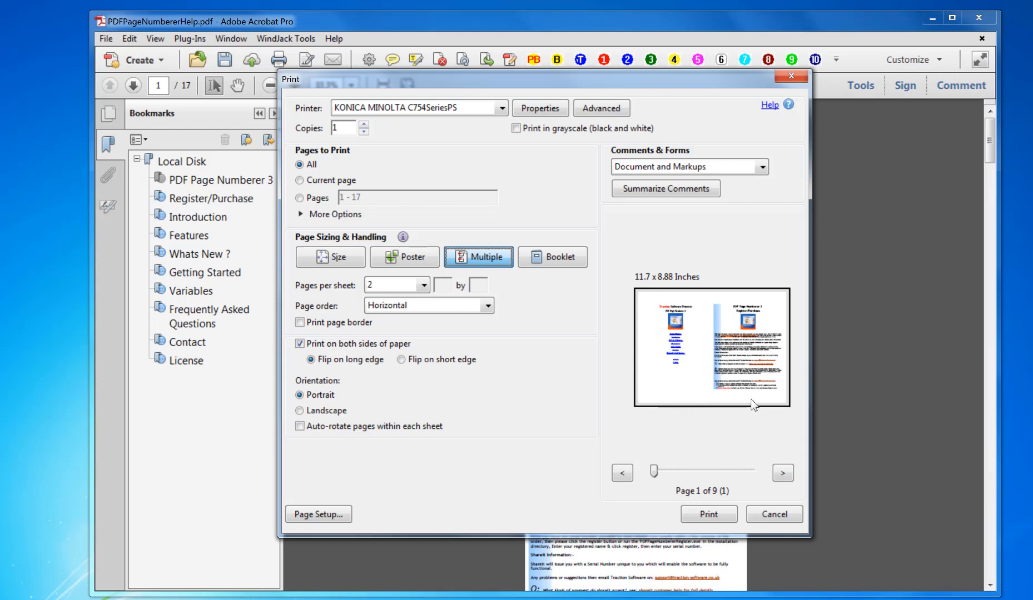
mouse_move(783, 408)
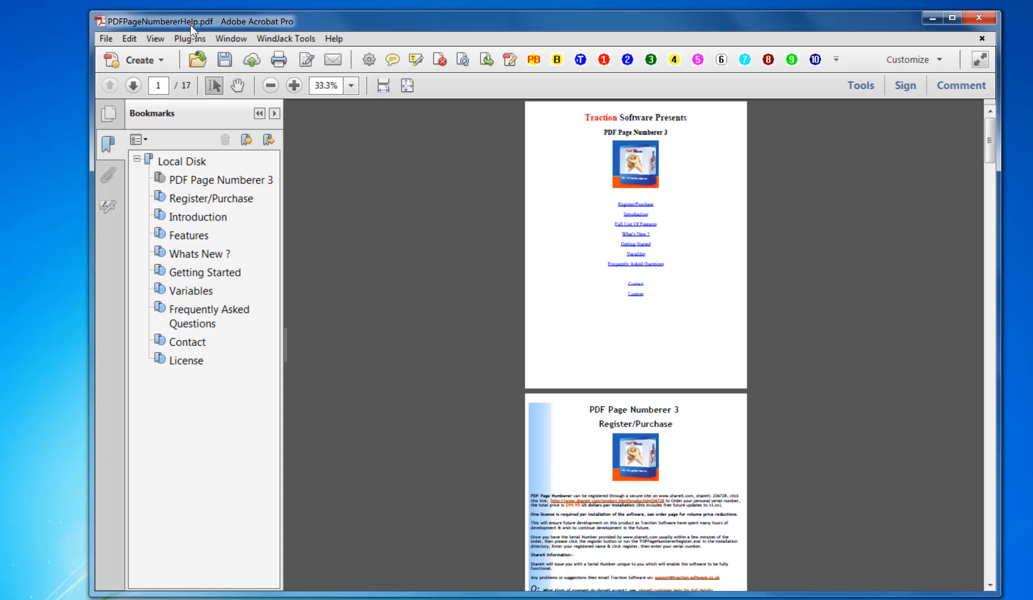
left_click(189, 38)
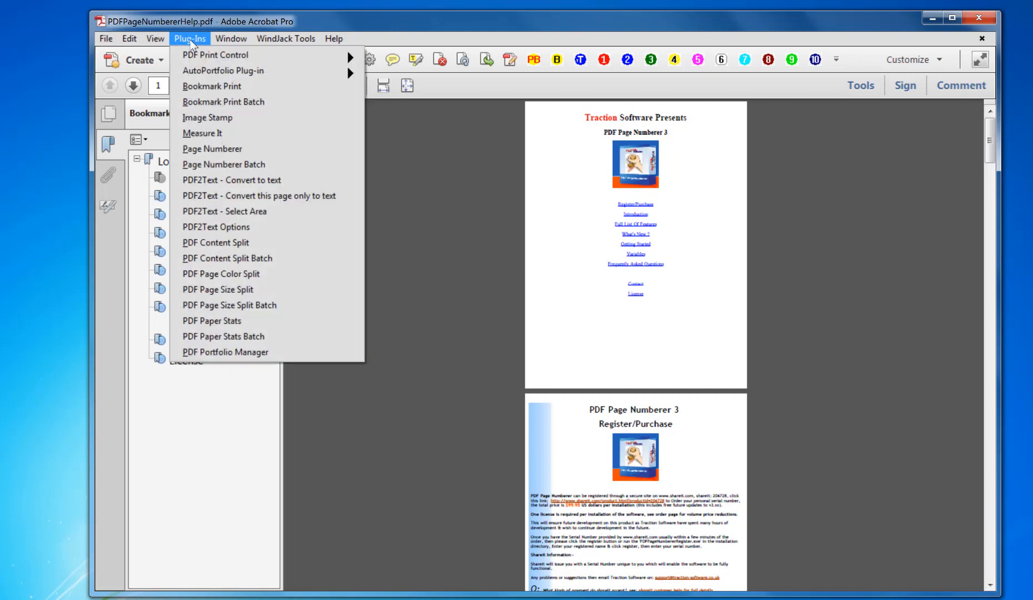
left_click(212, 148)
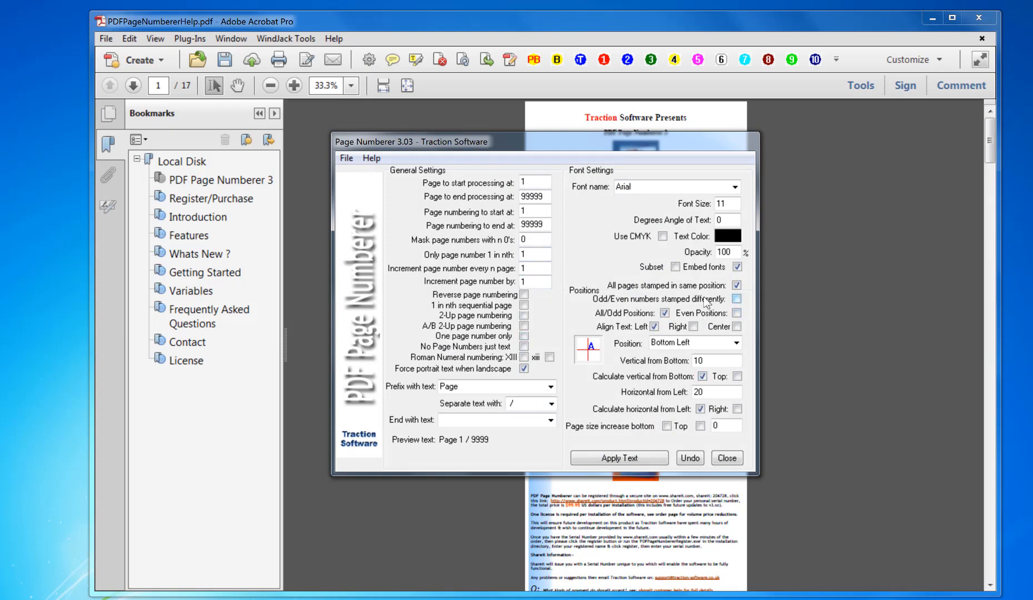
mouse_move(684, 289)
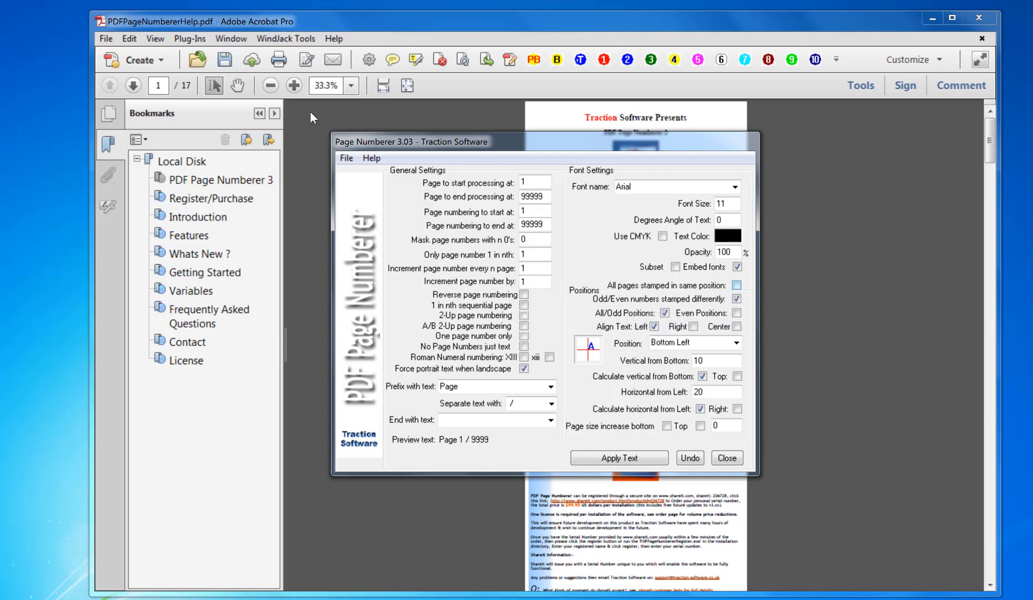
mouse_move(786, 349)
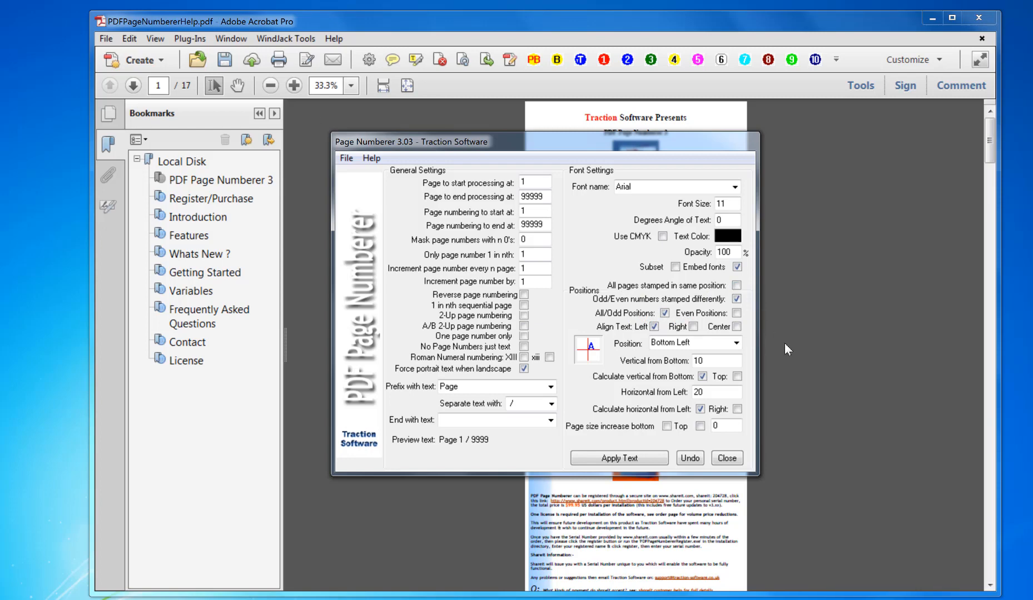
mouse_move(436, 490)
type("80")
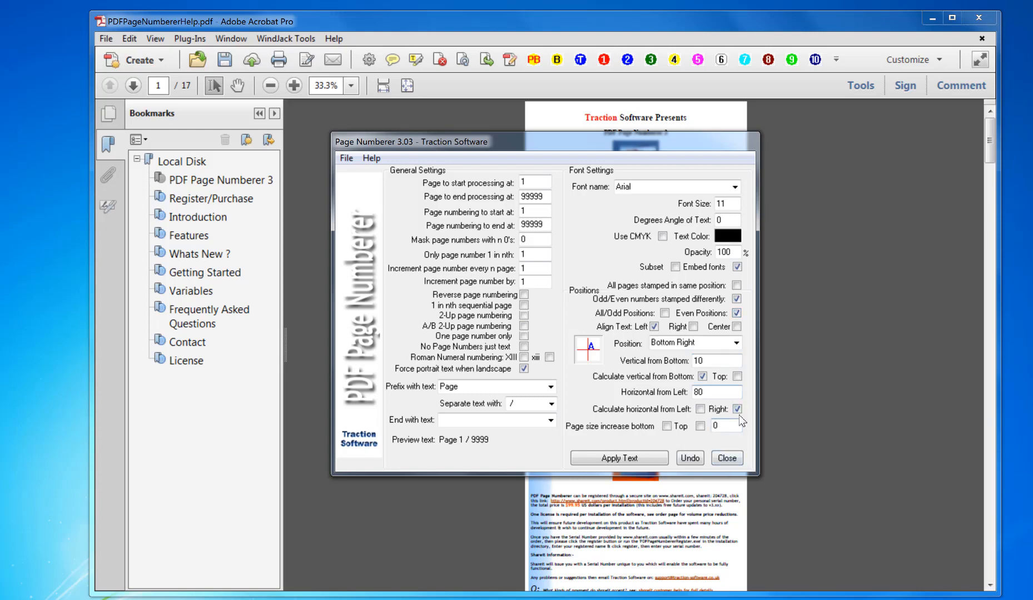
mouse_move(718, 378)
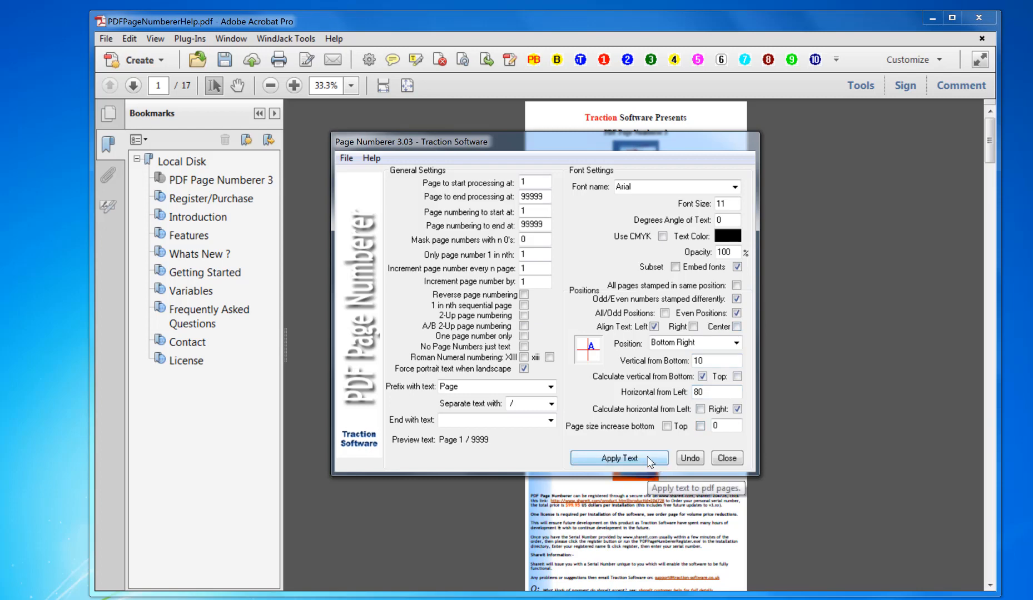
Stamp 'Page N / 17' numbers on the help PDF and scroll through to check them
left_click(726, 458)
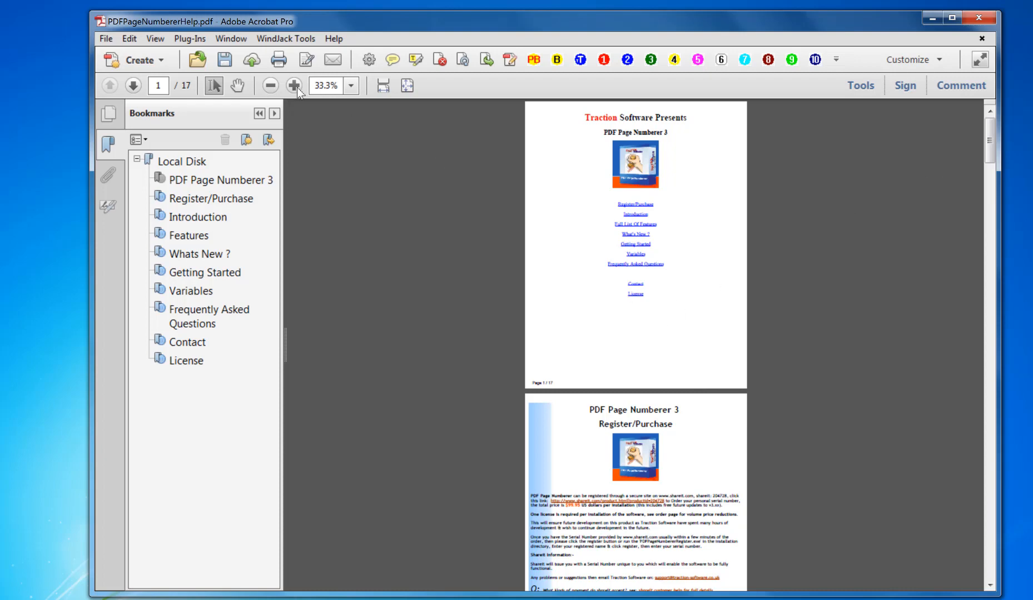
left_click(293, 85)
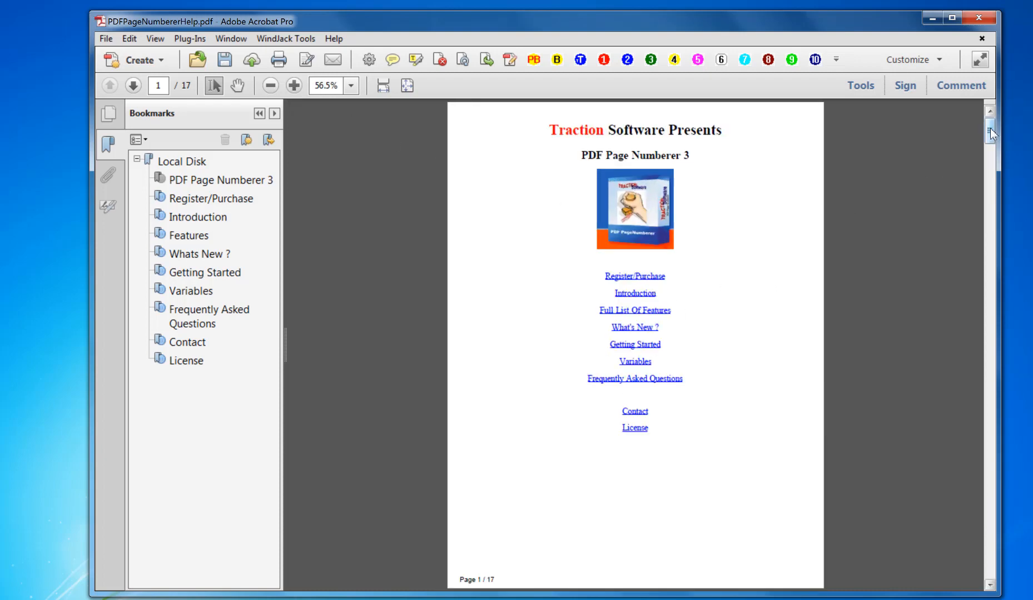
scroll("down", 3)
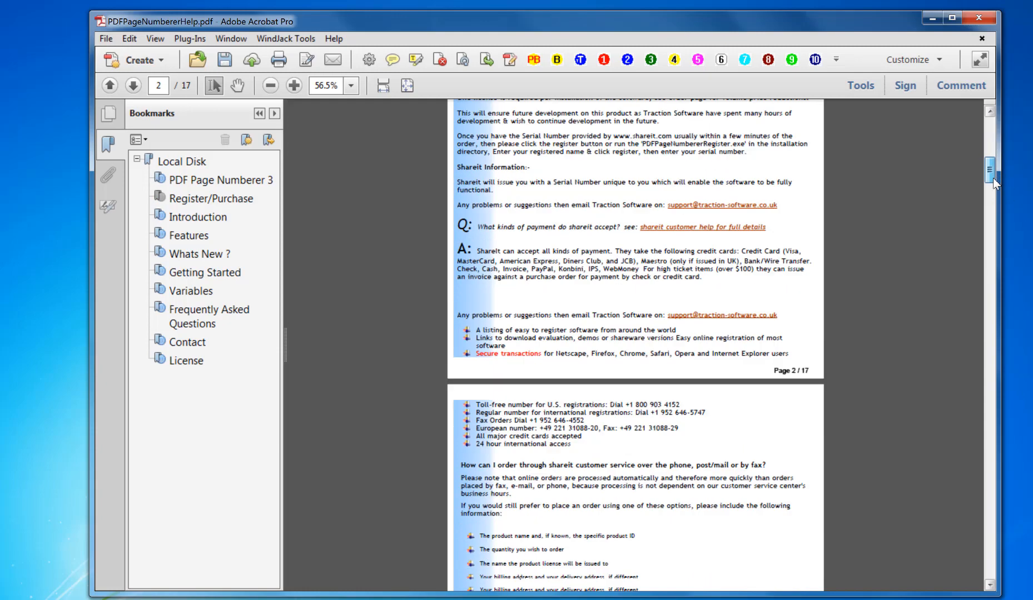
scroll("down", 3)
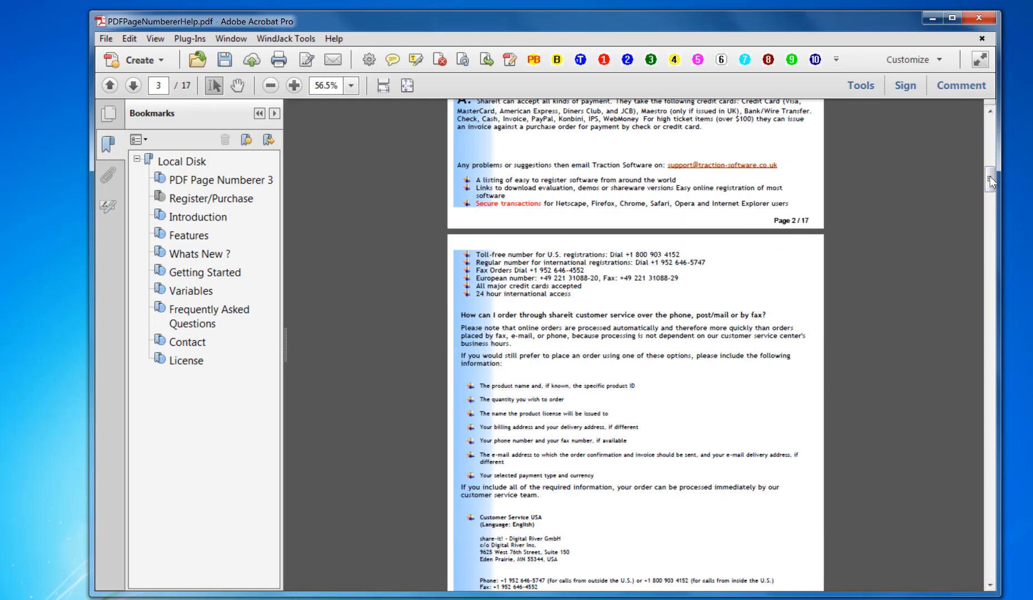
scroll("down", 3)
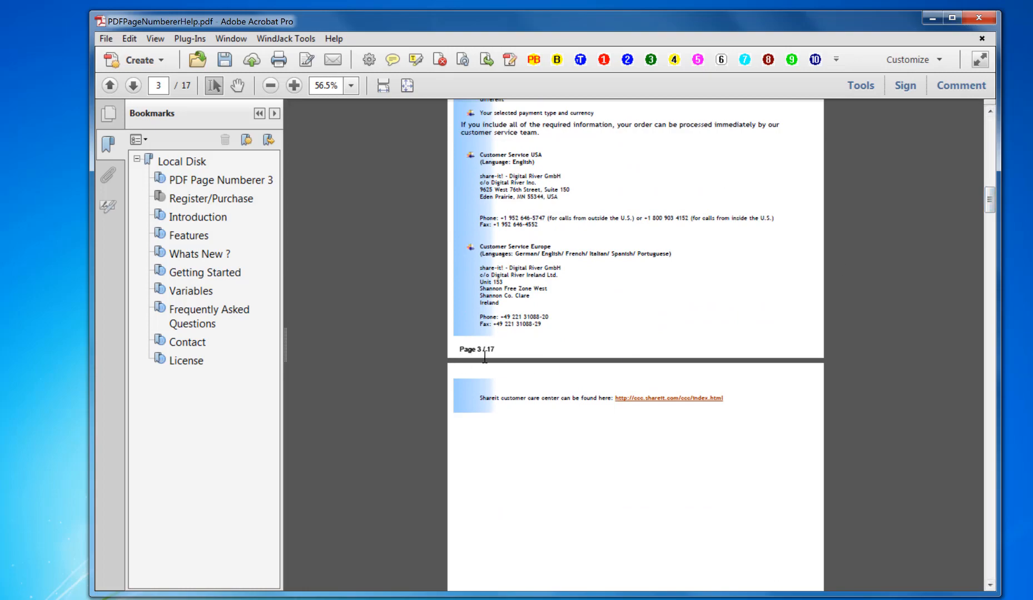
scroll("down", 3)
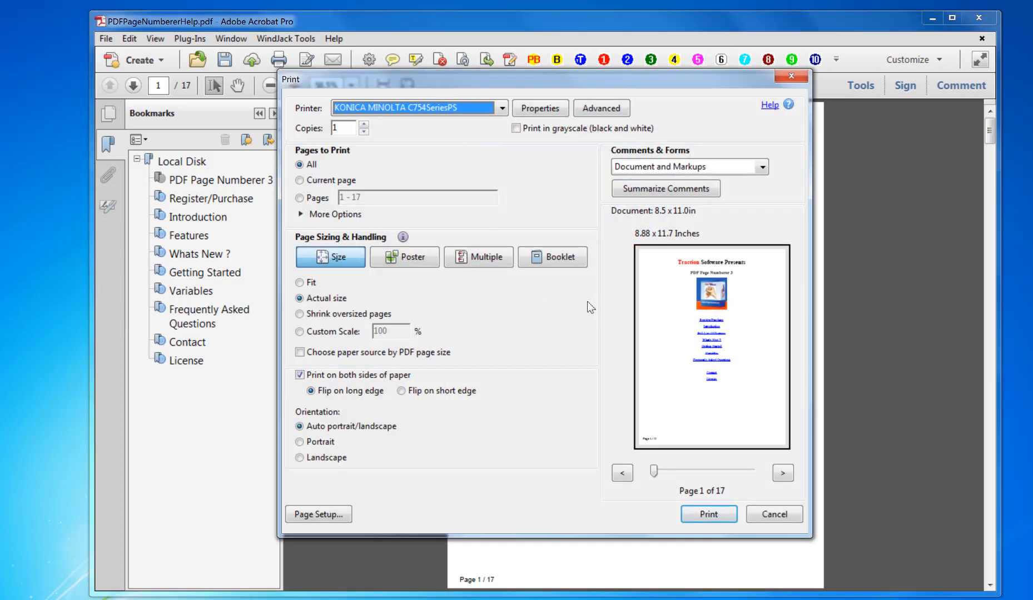
Print two pages per sheet and preview the next sheet, 2 of 9
left_click(478, 256)
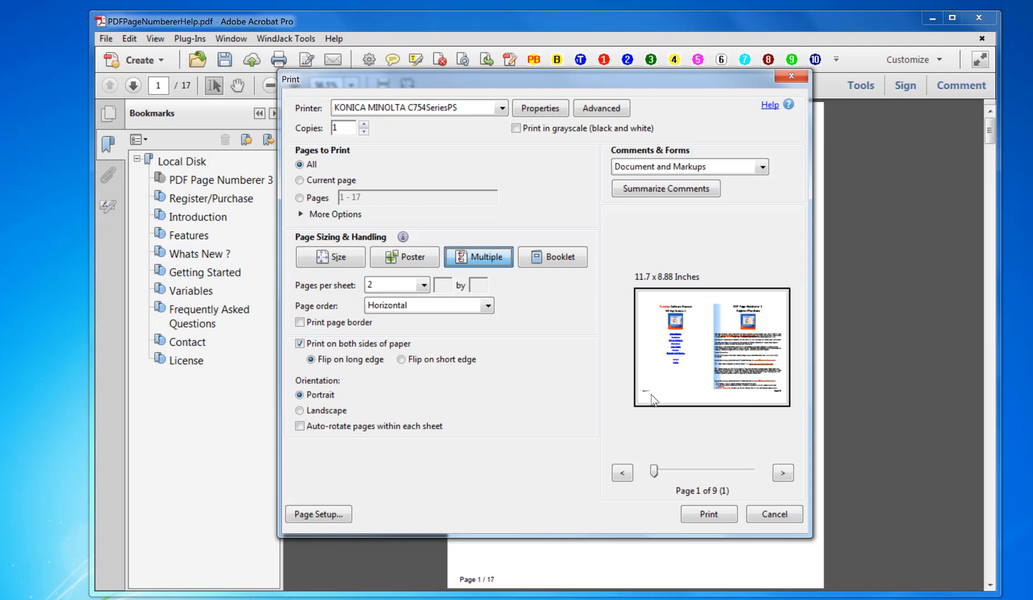
mouse_move(768, 399)
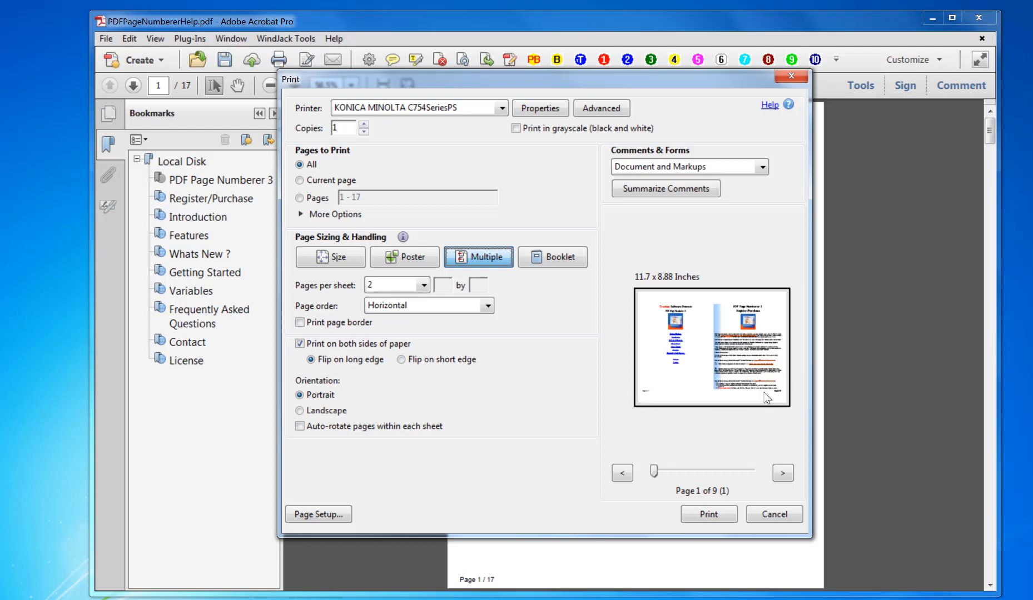
left_click(783, 474)
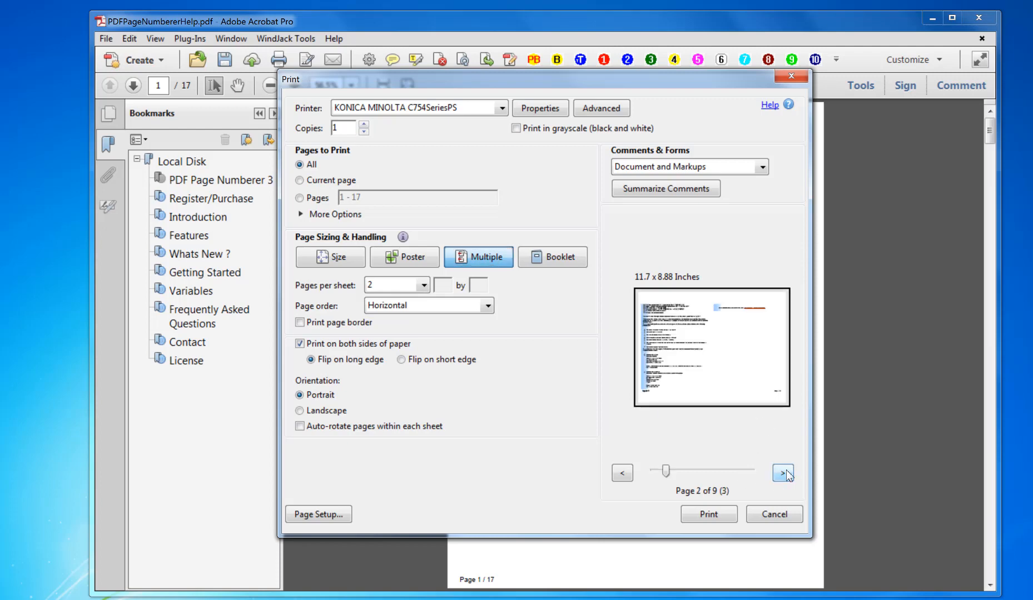
mouse_move(787, 526)
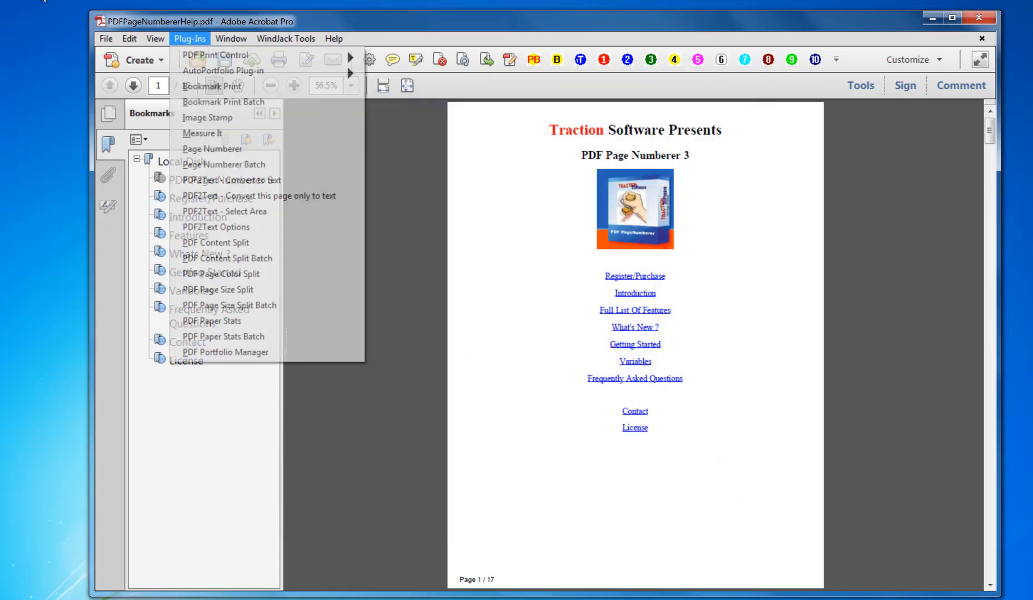
In Page Numberer, place a bare page number bottom left at font size 15
left_click(211, 149)
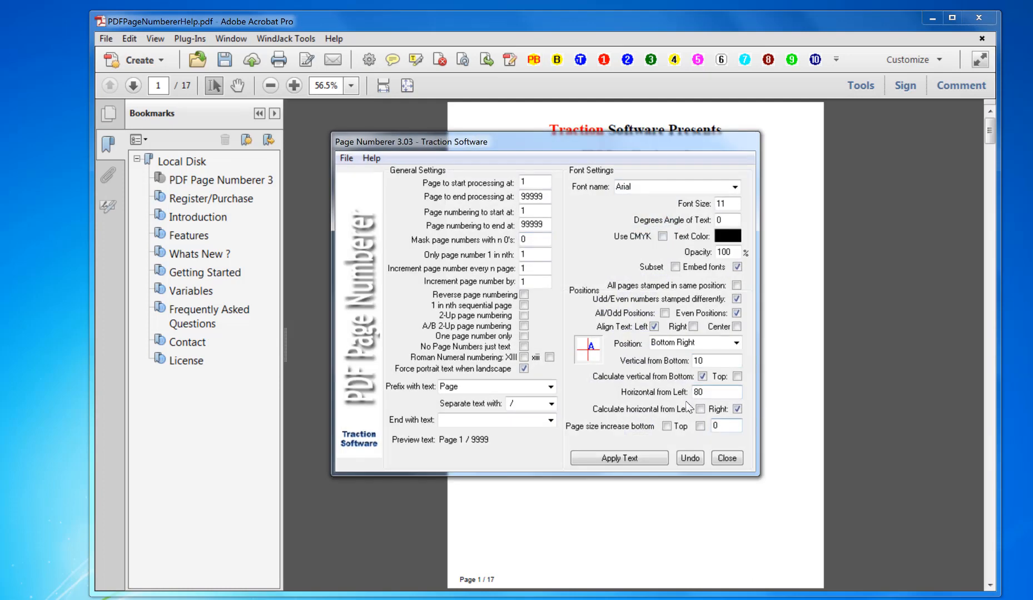
mouse_move(690, 394)
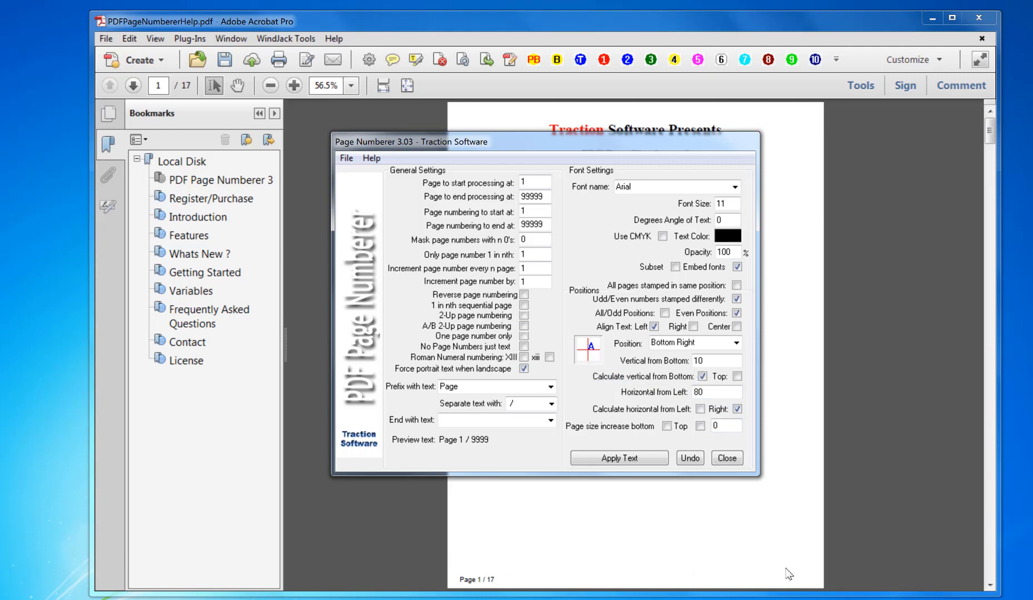
mouse_move(626, 302)
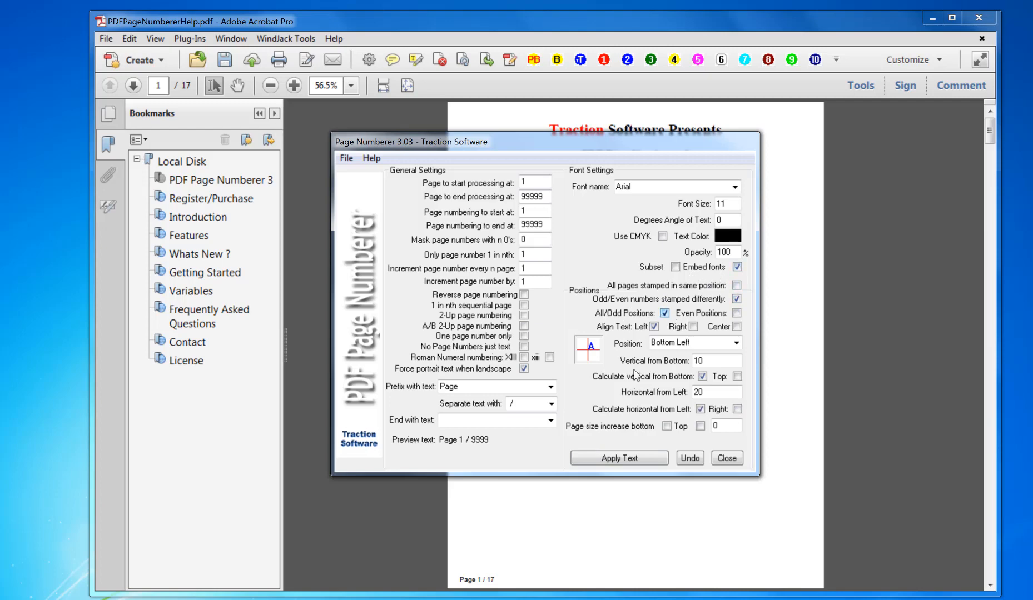
left_click(727, 459)
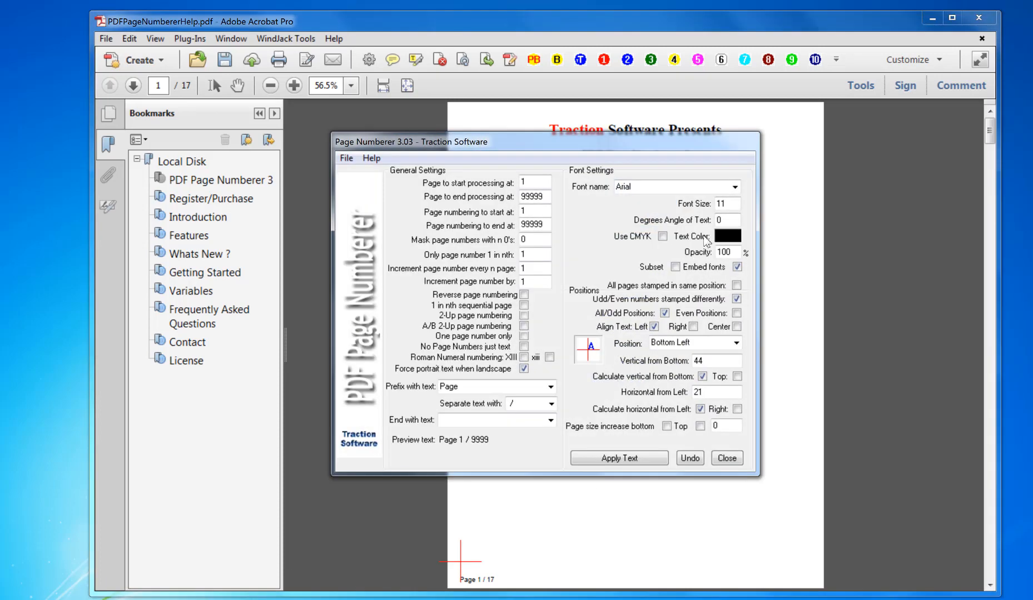
left_click(727, 204)
type("15")
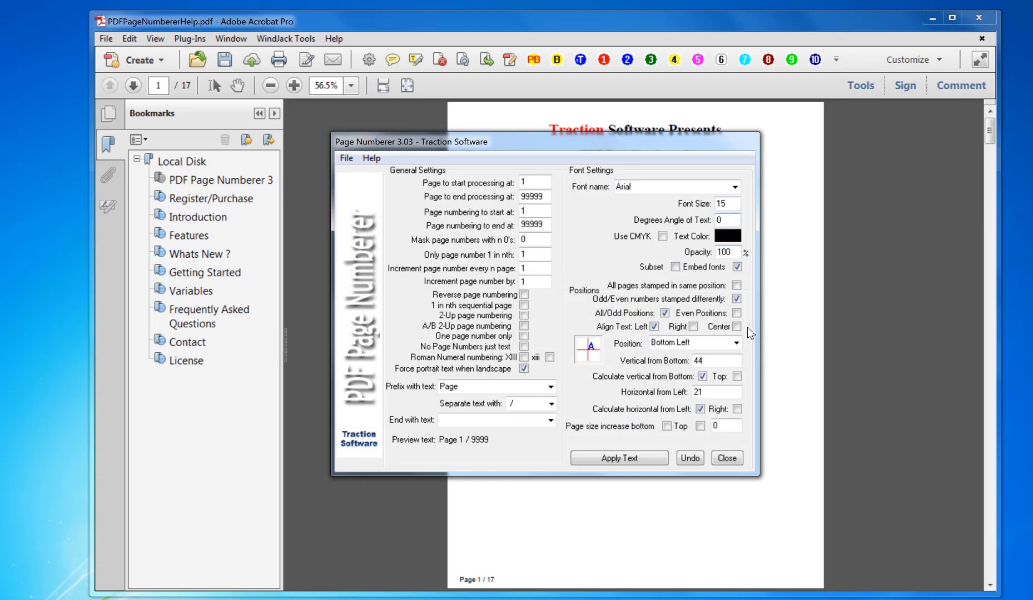
mouse_move(771, 286)
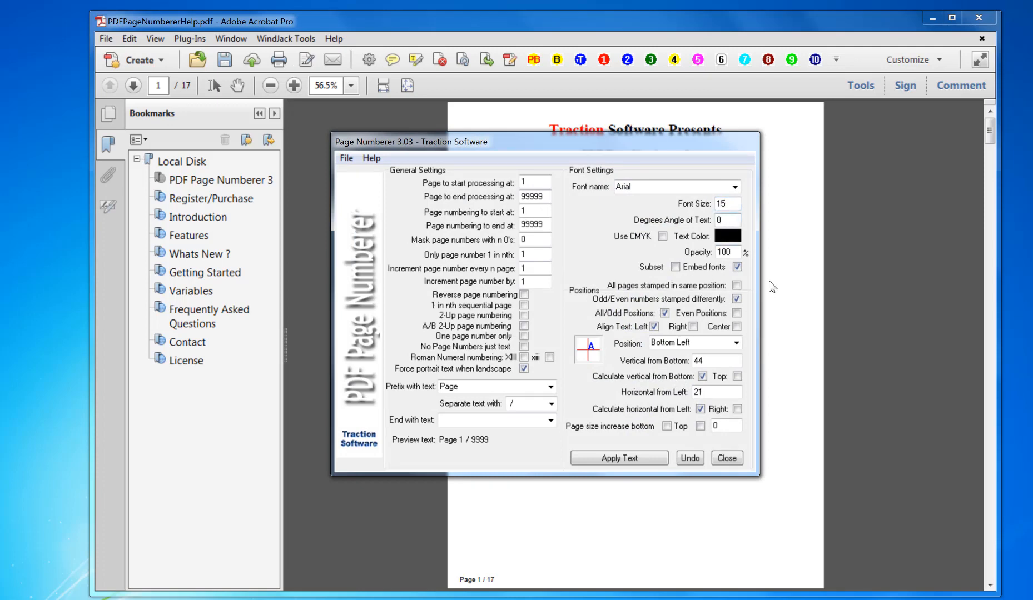
mouse_move(524, 347)
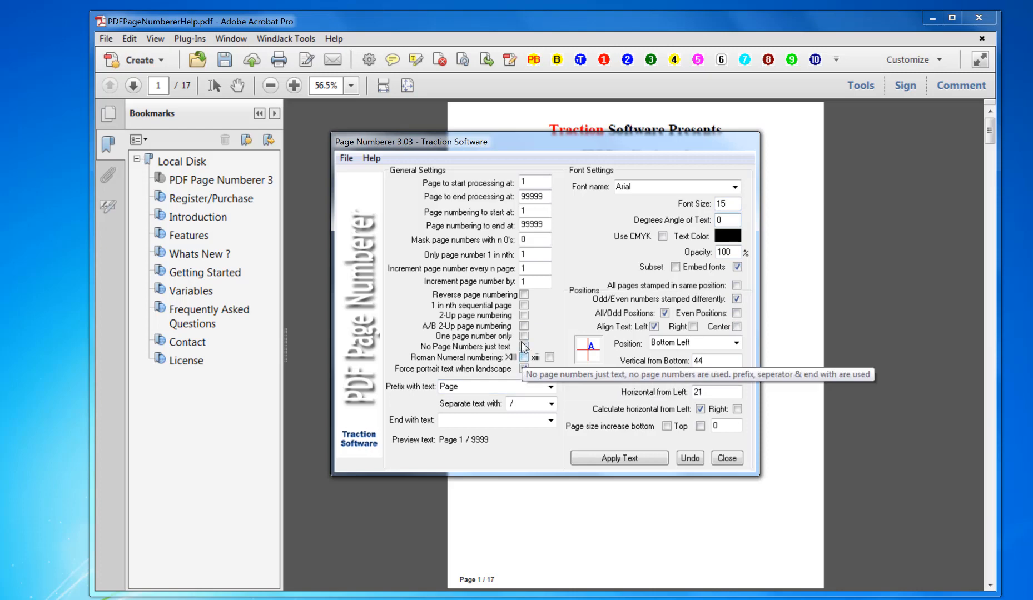
left_click(523, 336)
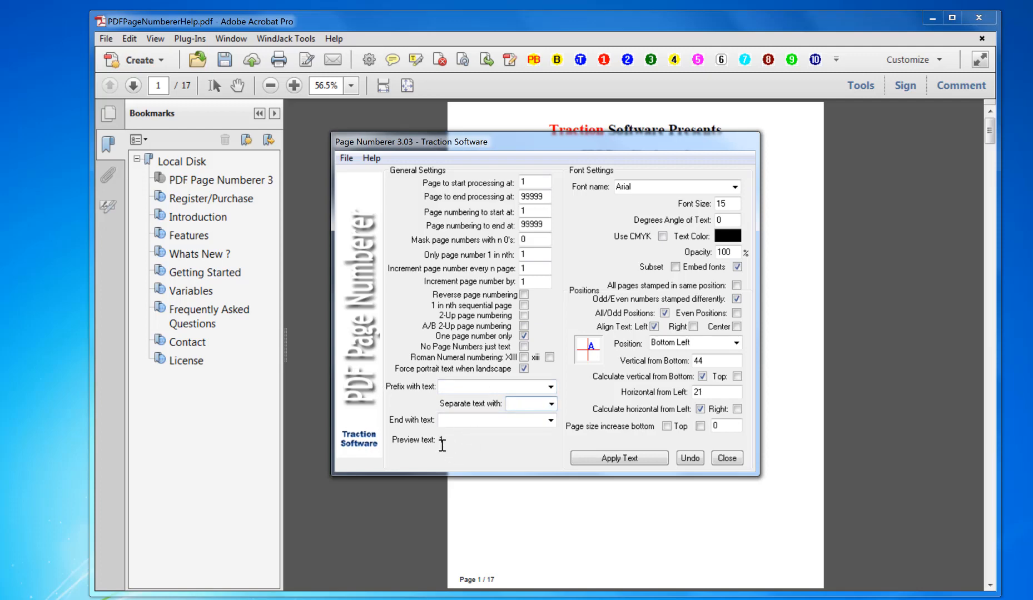
mouse_move(440, 441)
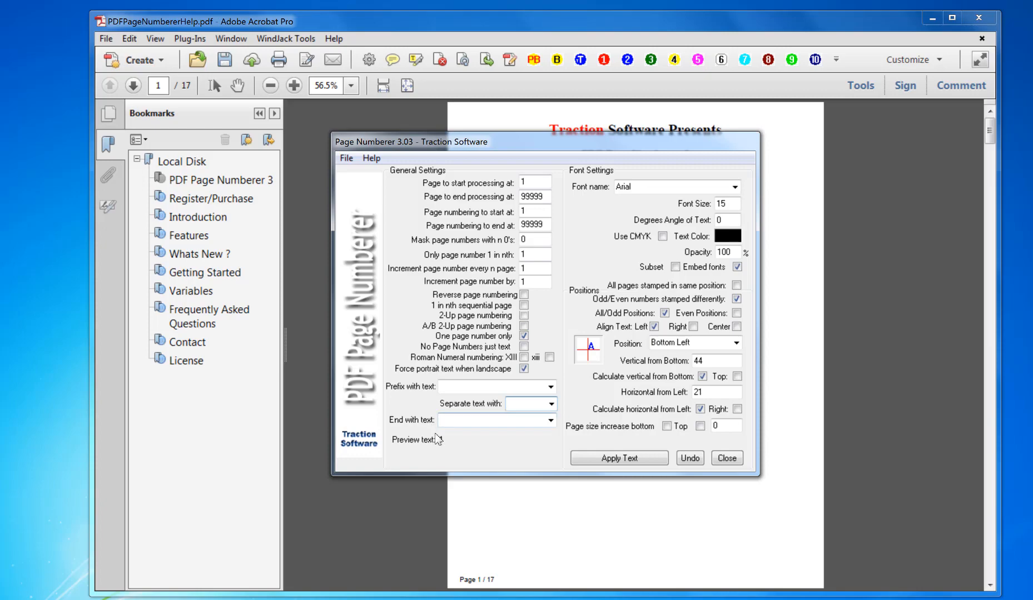
Apply the plain numbers, dismiss the Done message, and check page 17 shows '17'
left_click(618, 458)
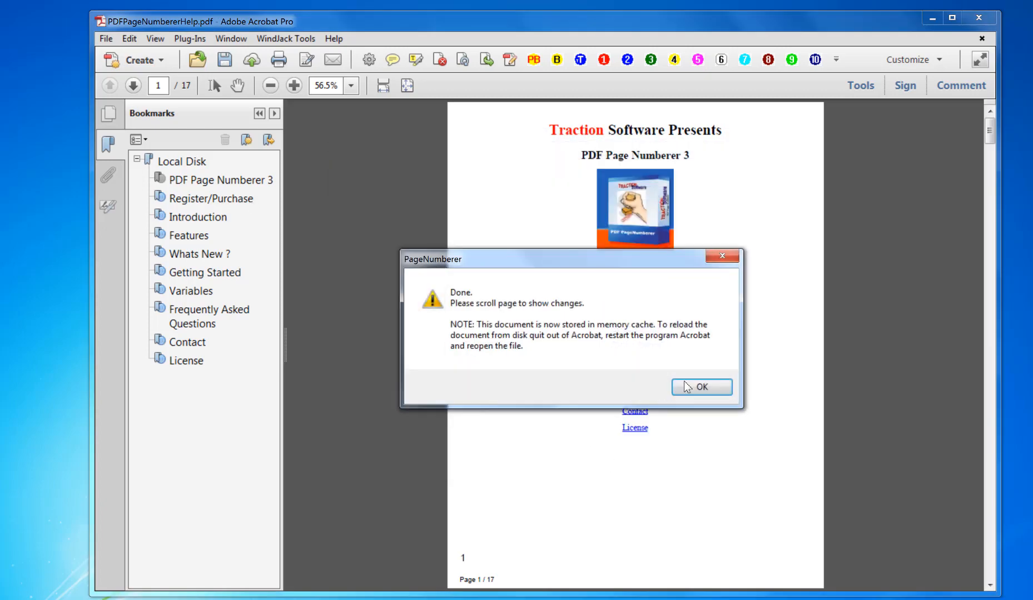
left_click(702, 387)
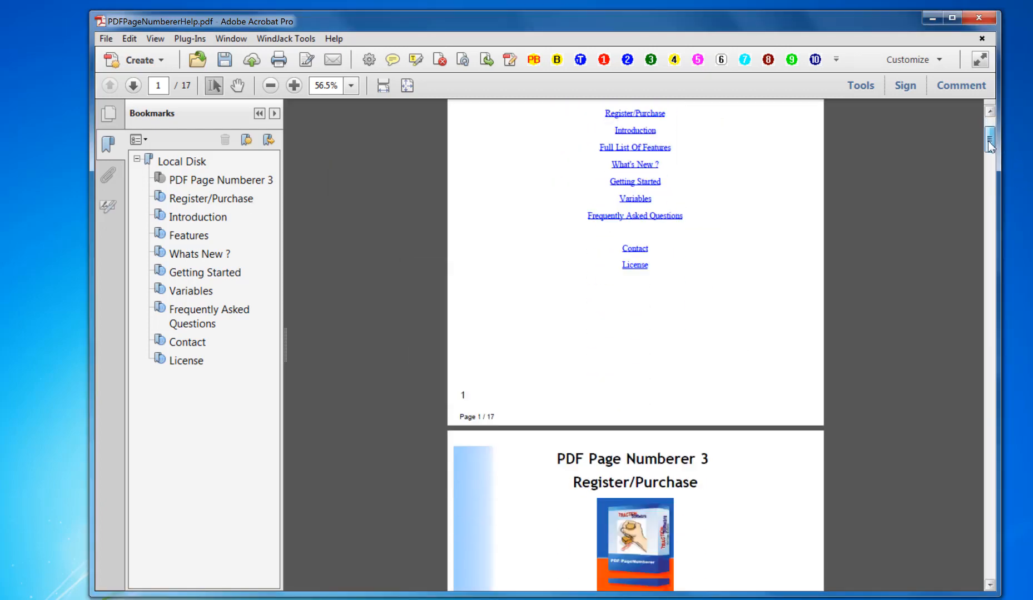
left_click_drag(991, 141, 990, 500)
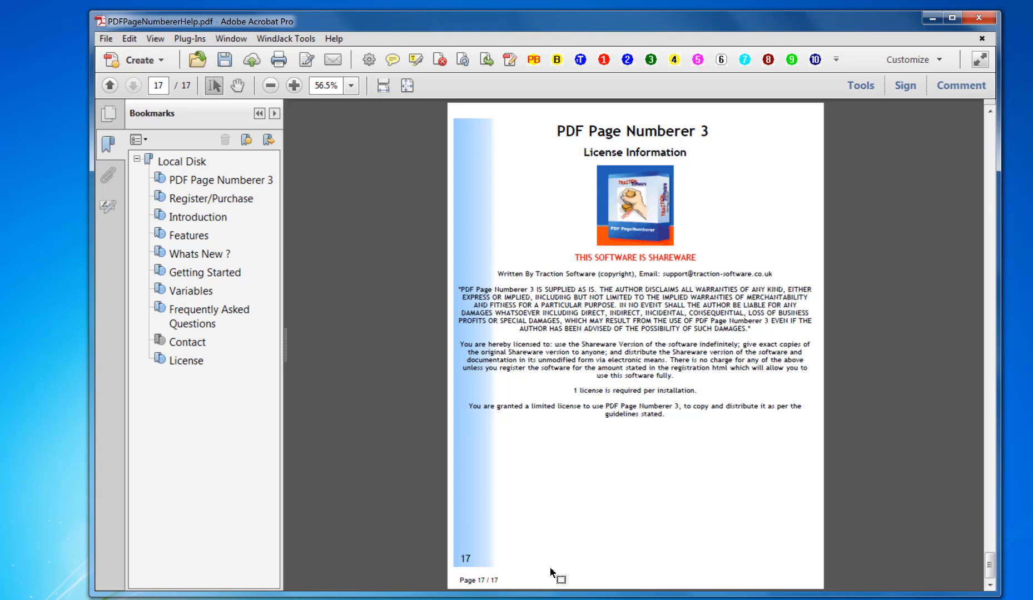
Undo the stamped numbers from Page Numberer and confirm 17 numbers were removed
left_click(189, 39)
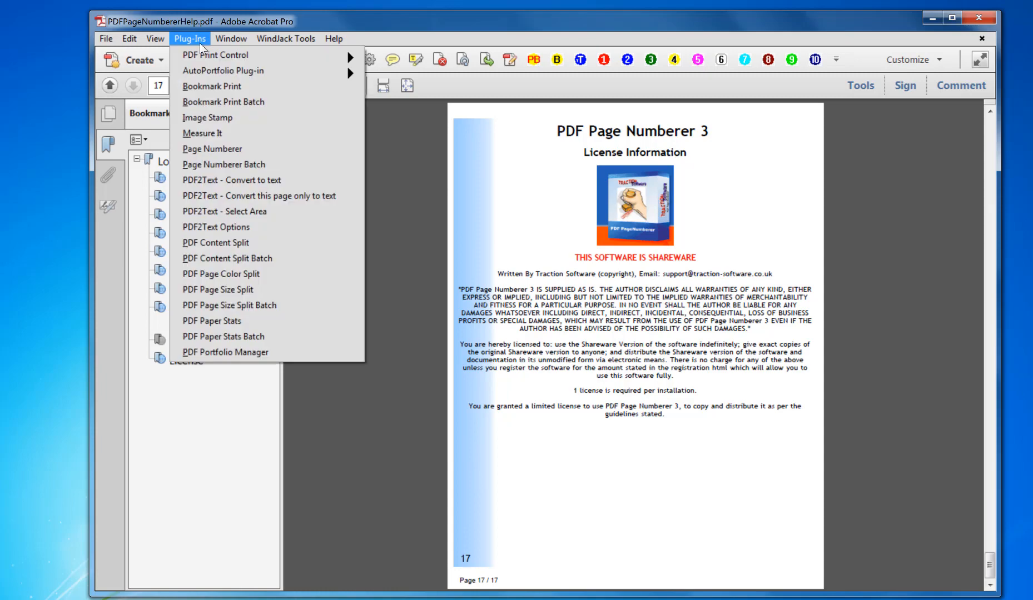
left_click(212, 148)
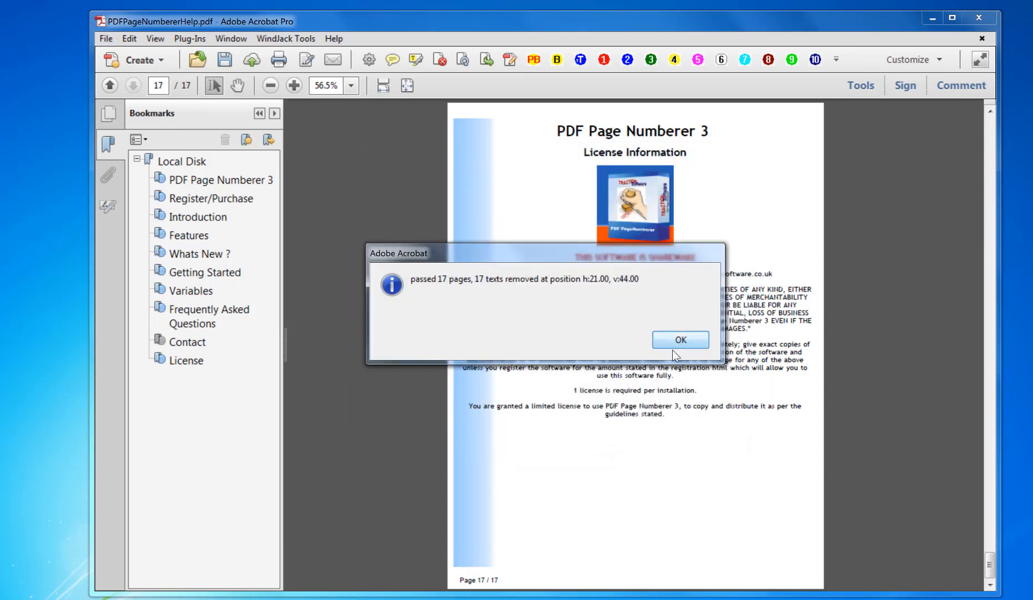
left_click(680, 339)
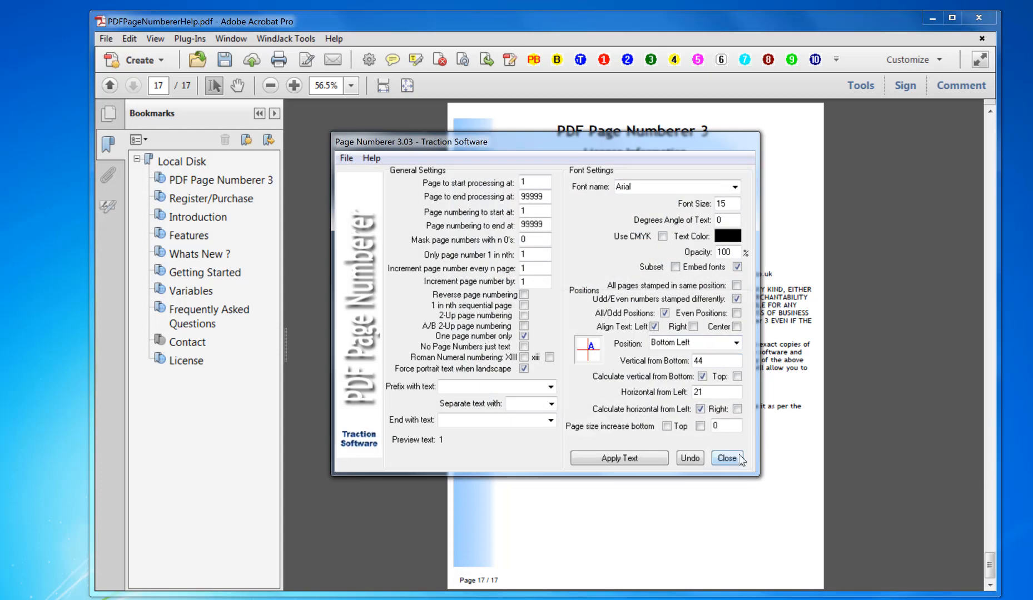
mouse_move(732, 464)
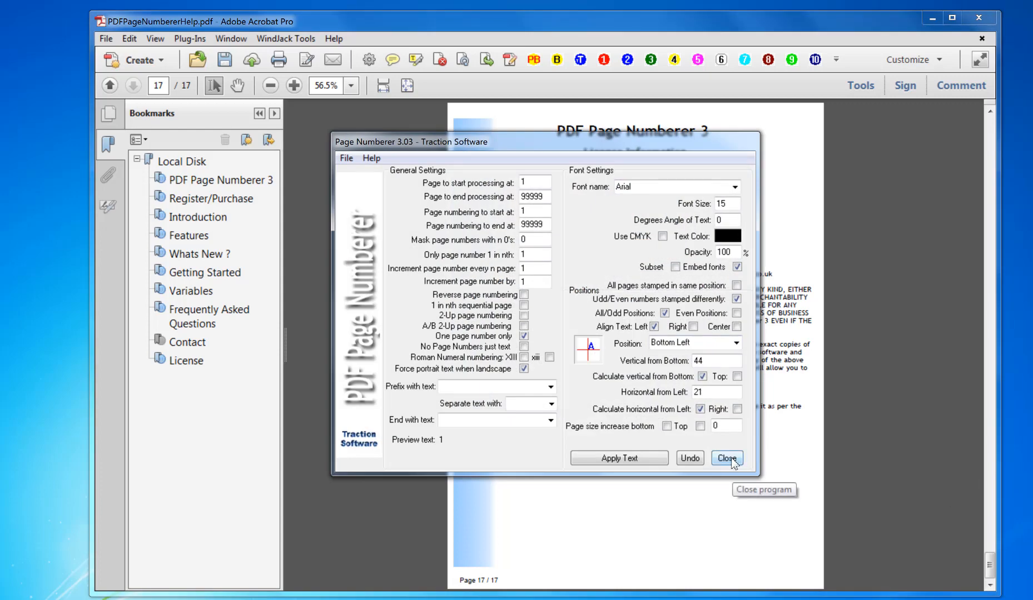